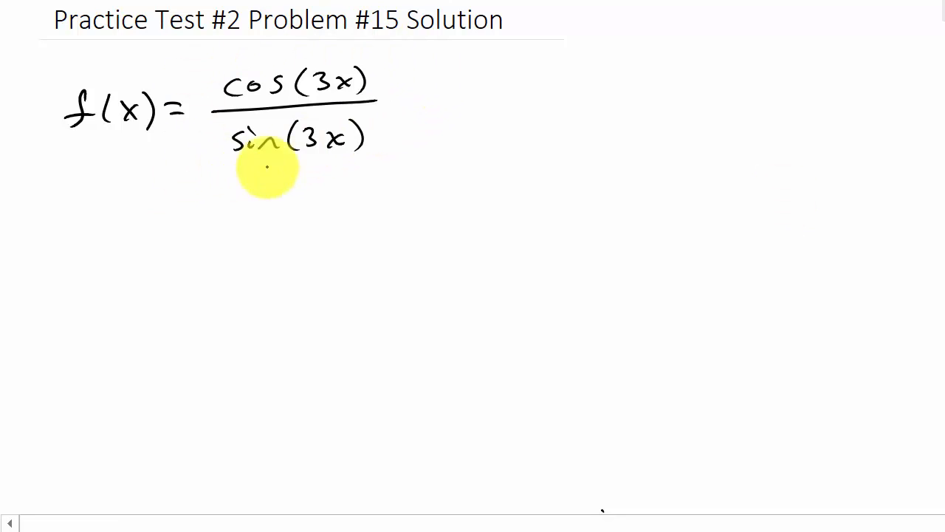
mouse_move(284, 103)
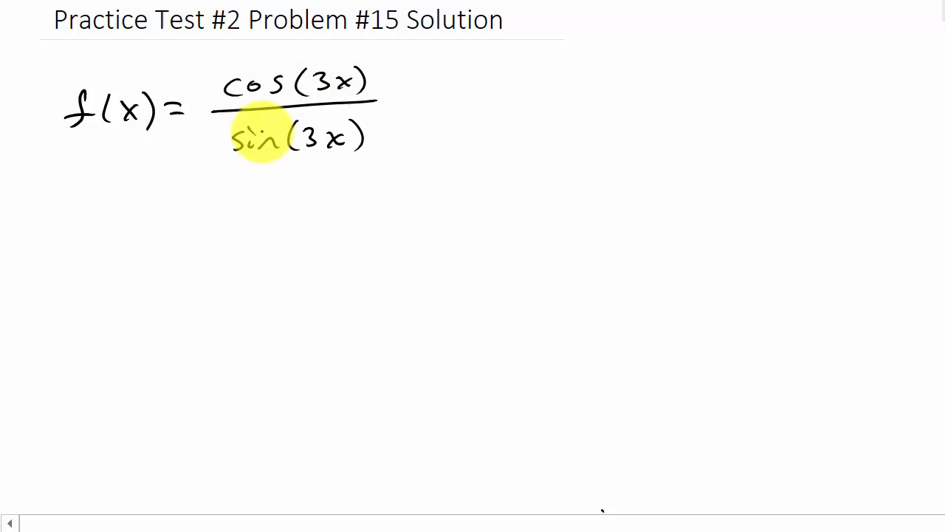
mouse_move(391, 81)
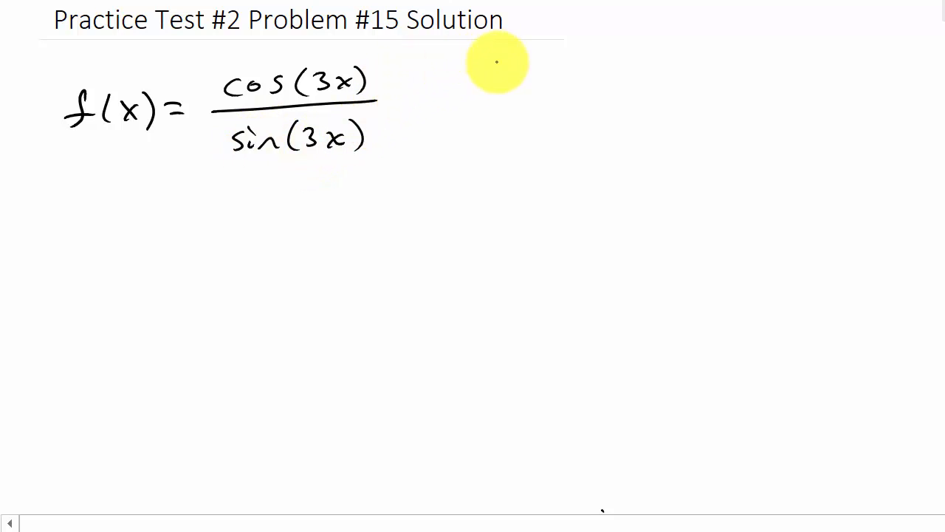
mouse_move(262, 114)
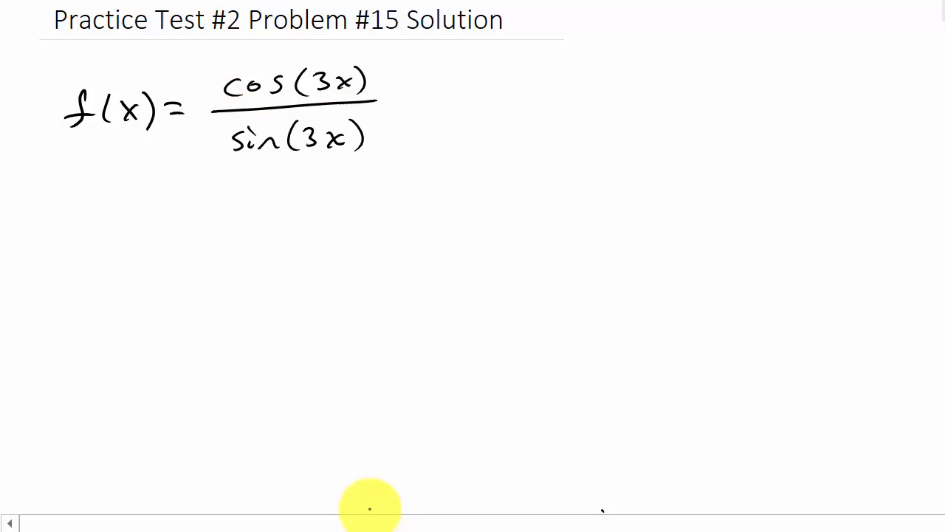
mouse_move(83, 204)
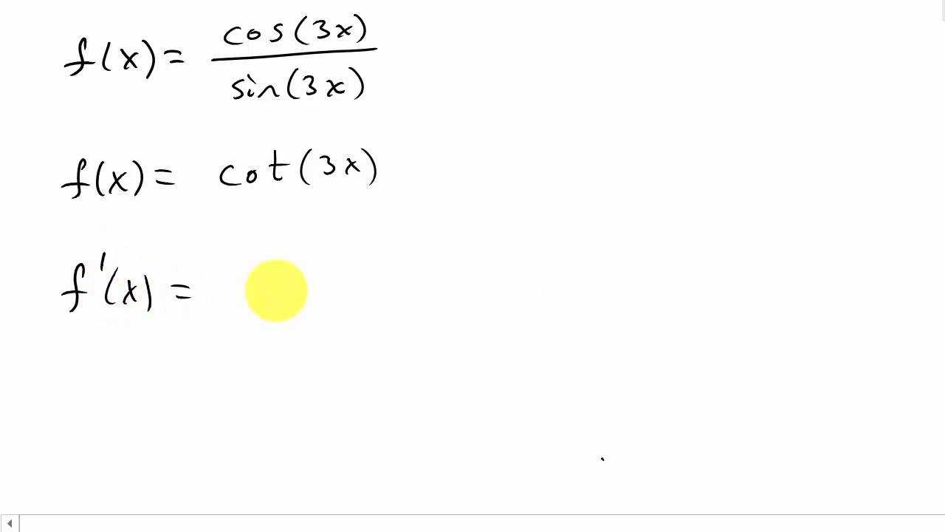
mouse_move(252, 205)
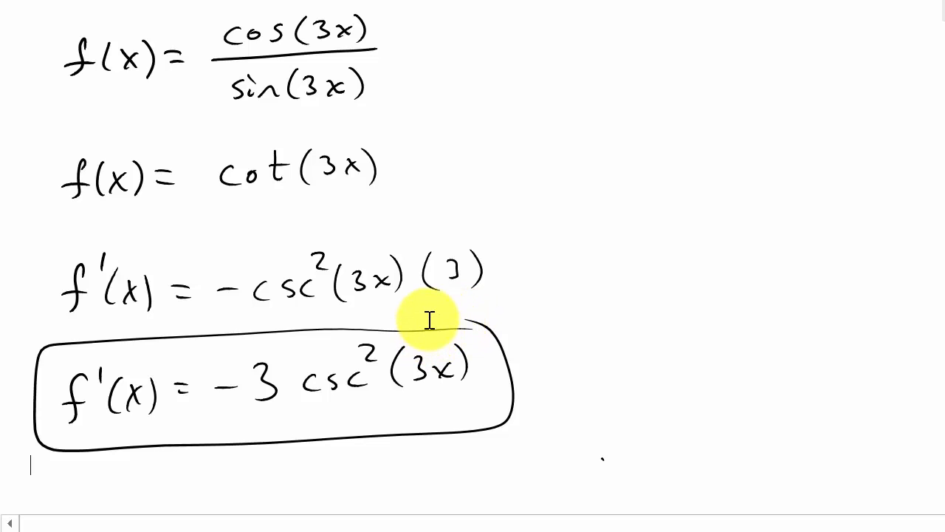
mouse_move(864, 18)
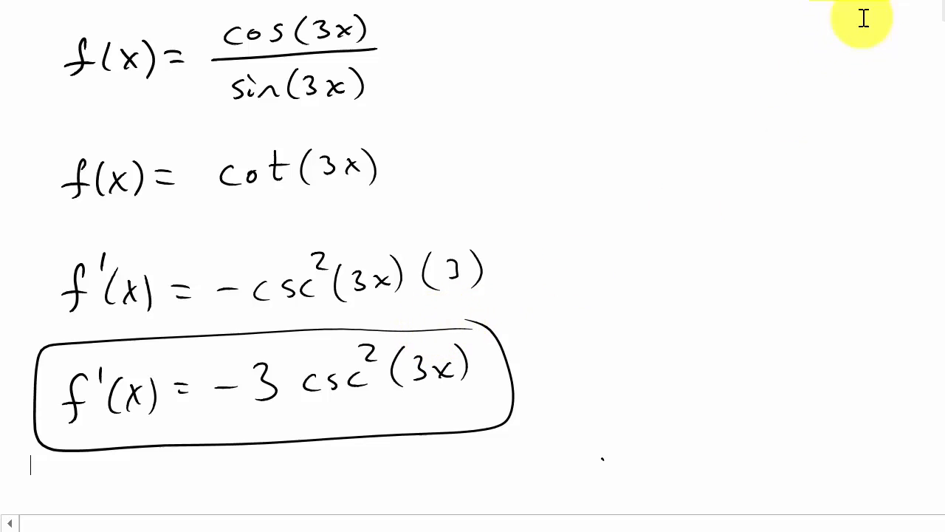